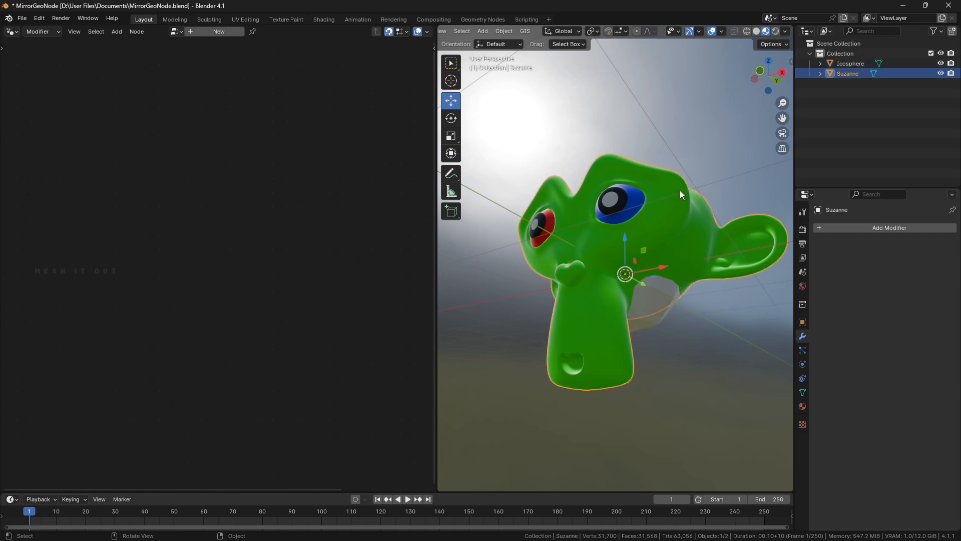
Add a Geometry Nodes modifier to Suzanne from the Add Modifier list
left_click(889, 227)
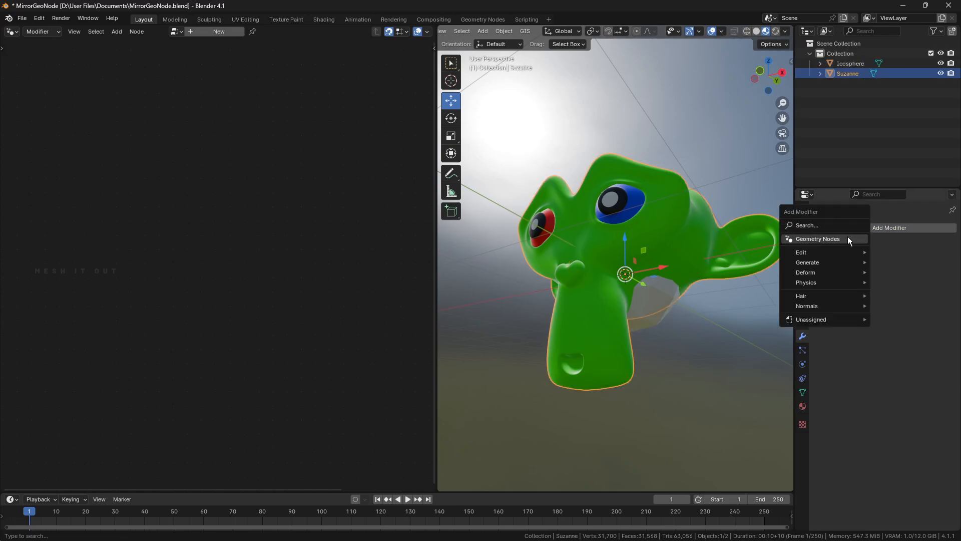
left_click(816, 238)
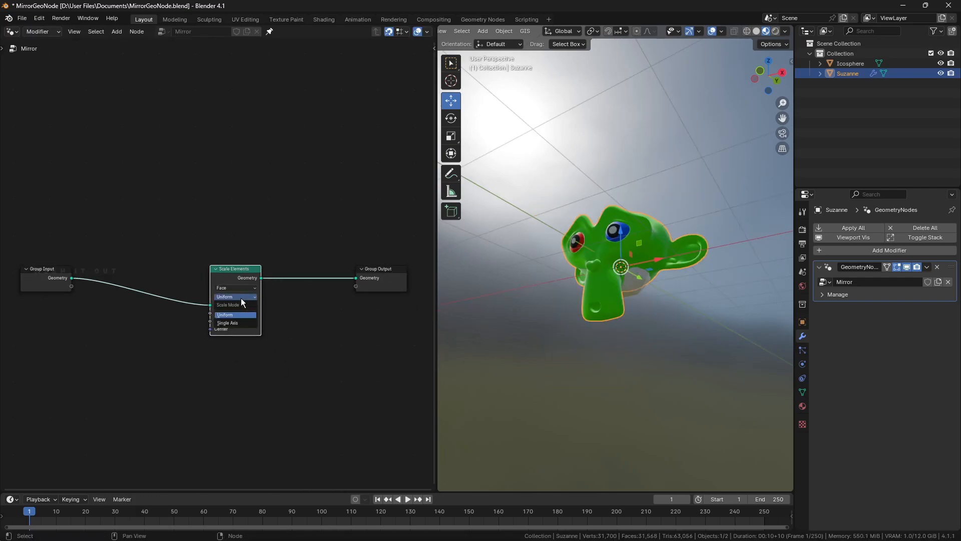
Set Scale Elements to Single Axis with scale -1, centred on the Icosphere's location
left_click(227, 323)
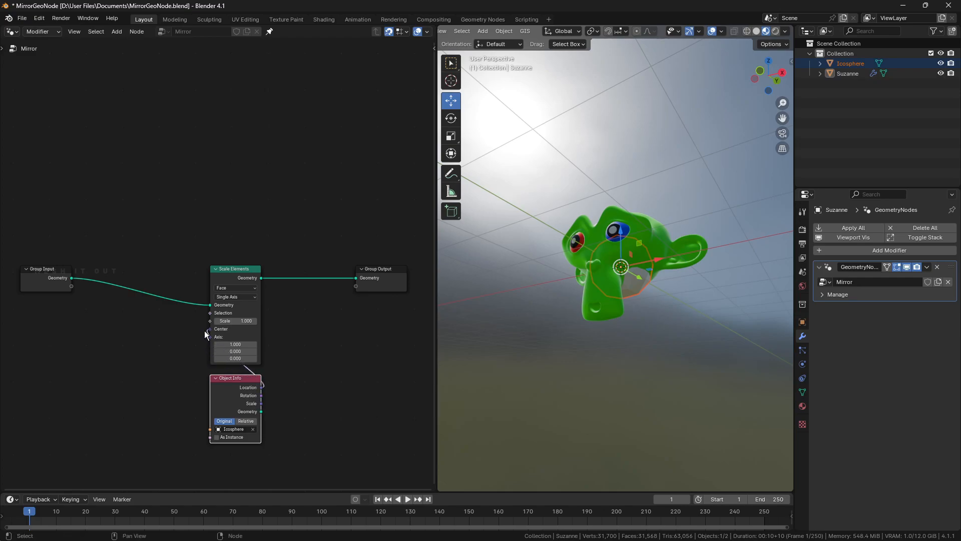
left_click(245, 420)
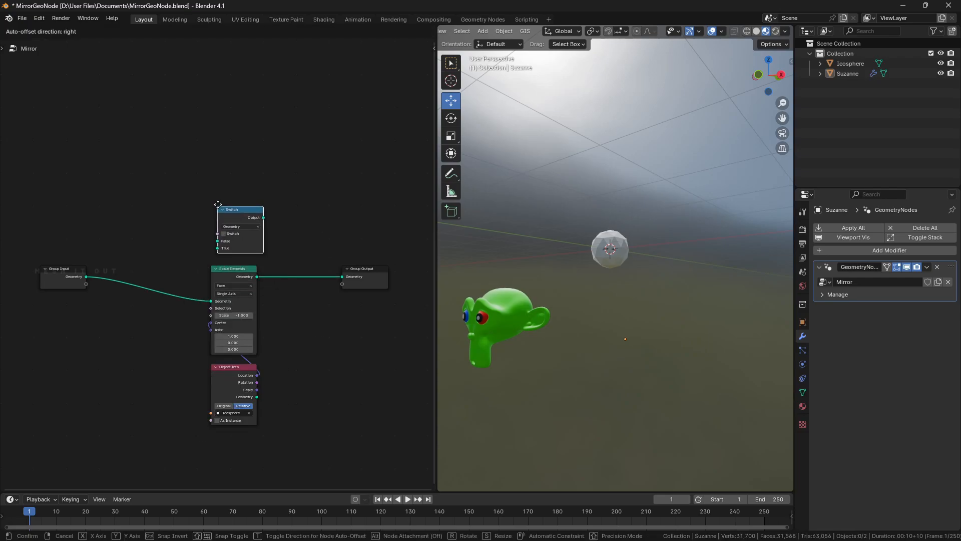
Place a Switch node fed by original geometry, expose it as Mirror X, and enable it
left_click_drag(86, 277, 193, 234)
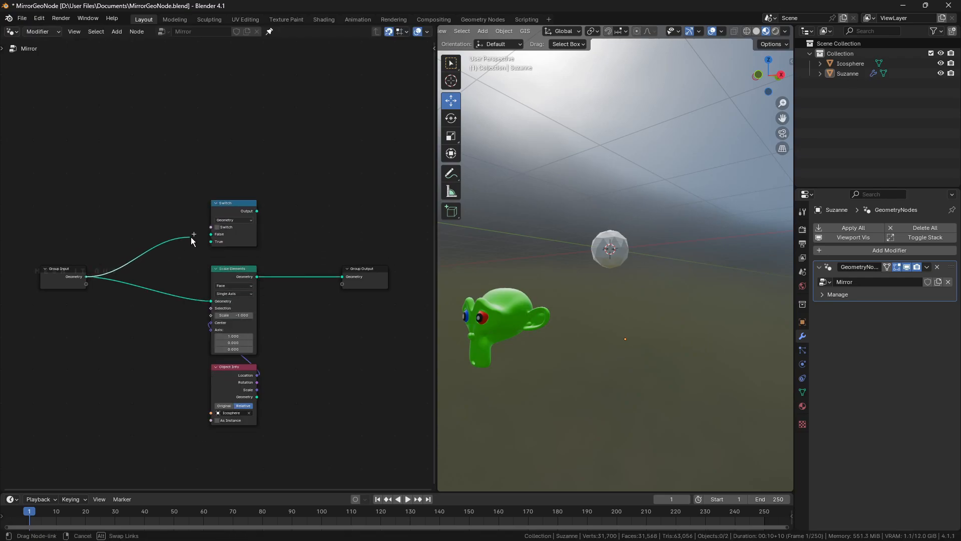
left_click_drag(193, 234, 341, 277)
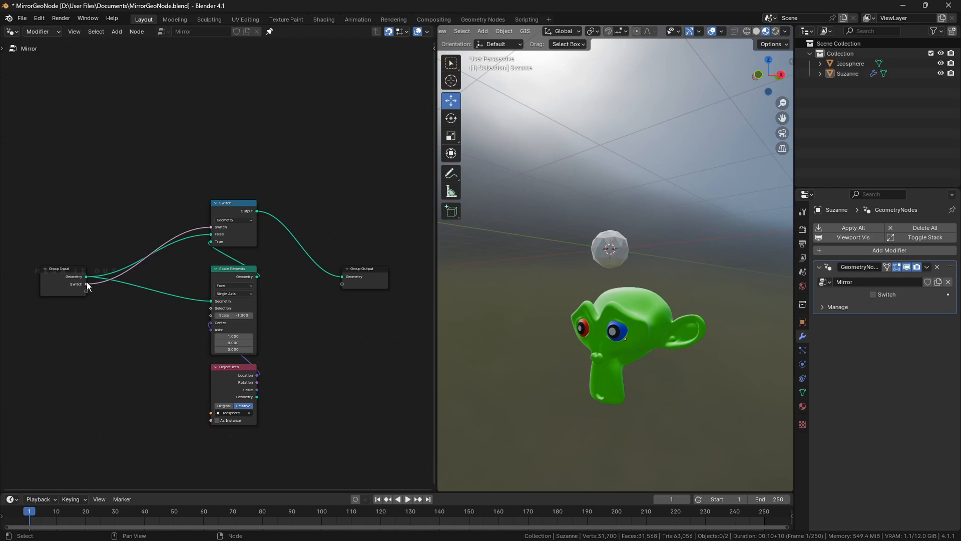
key("n")
type("Mirror X")
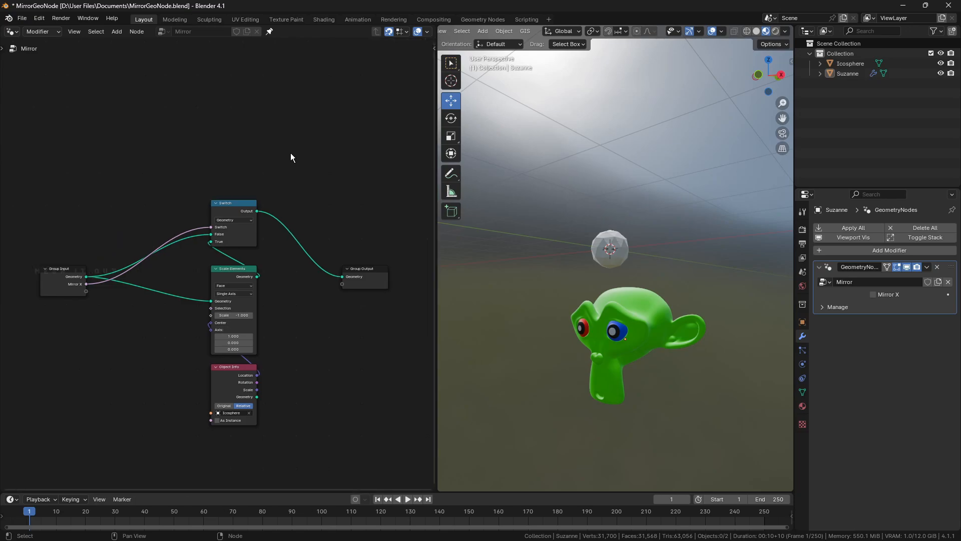
left_click(873, 294)
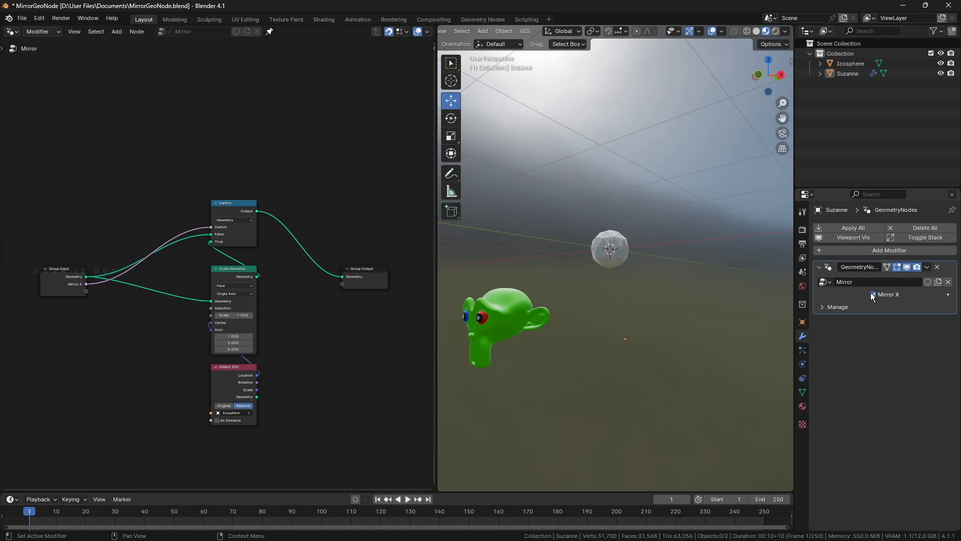
left_click(873, 294)
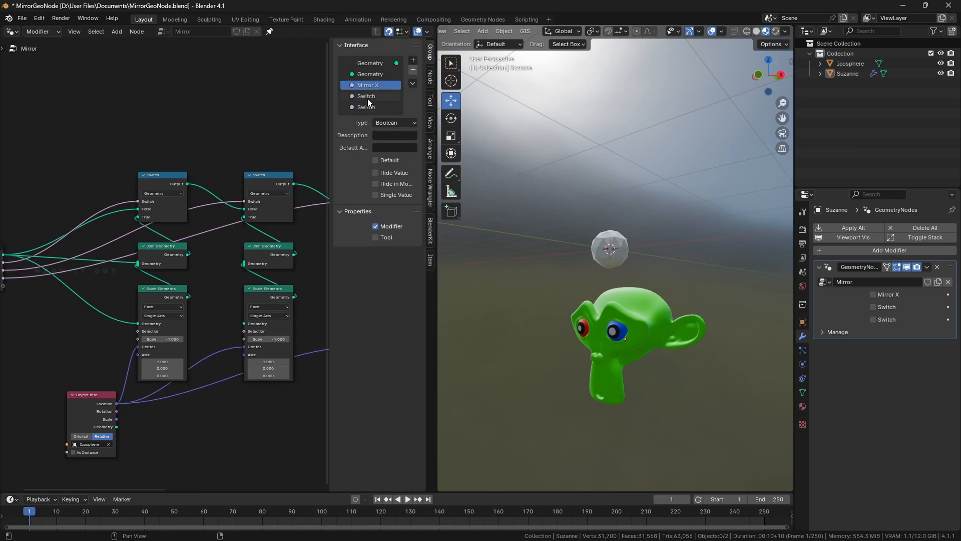
Rename the duplicated inputs Mirror Y and Mirror Z, then toggle a checkbox to test
double_click(366, 96)
type("Mirror Y")
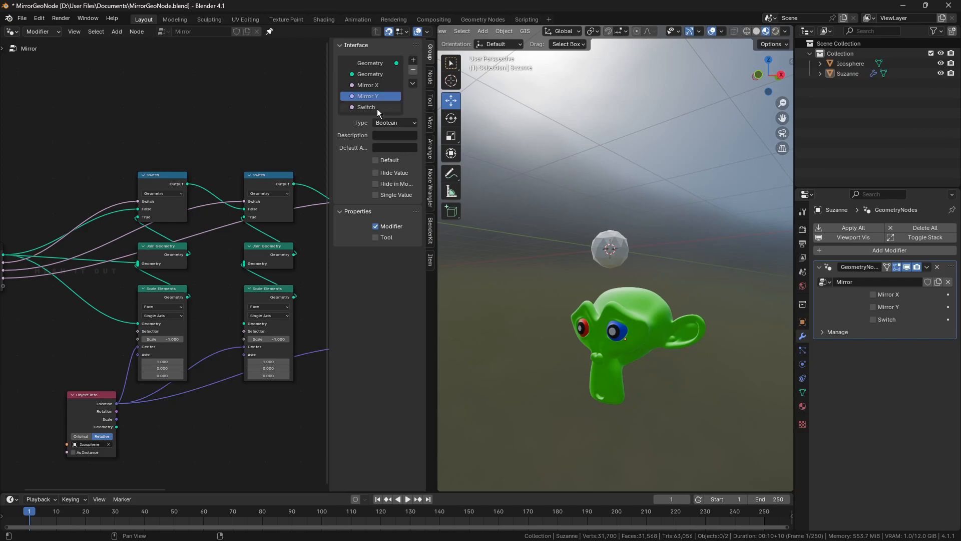
double_click(365, 106)
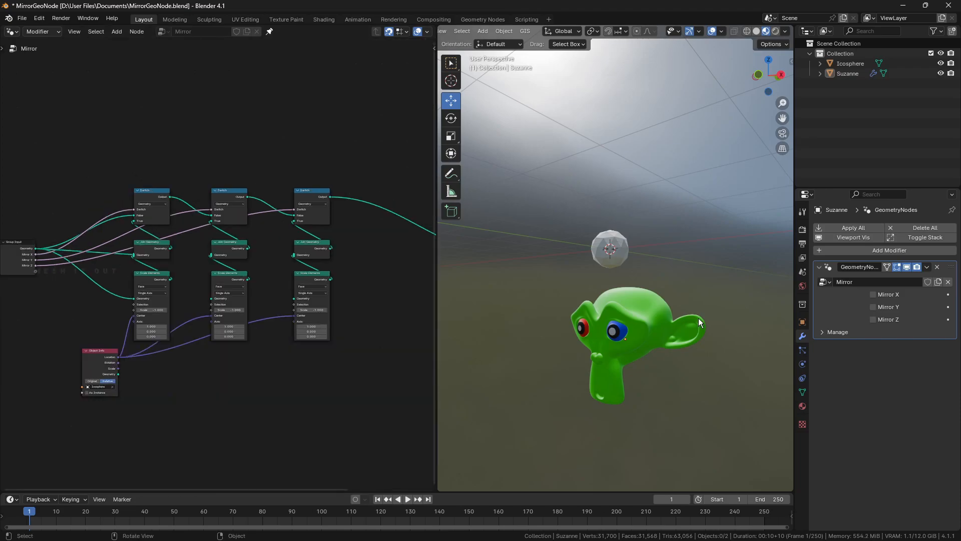
left_click(873, 306)
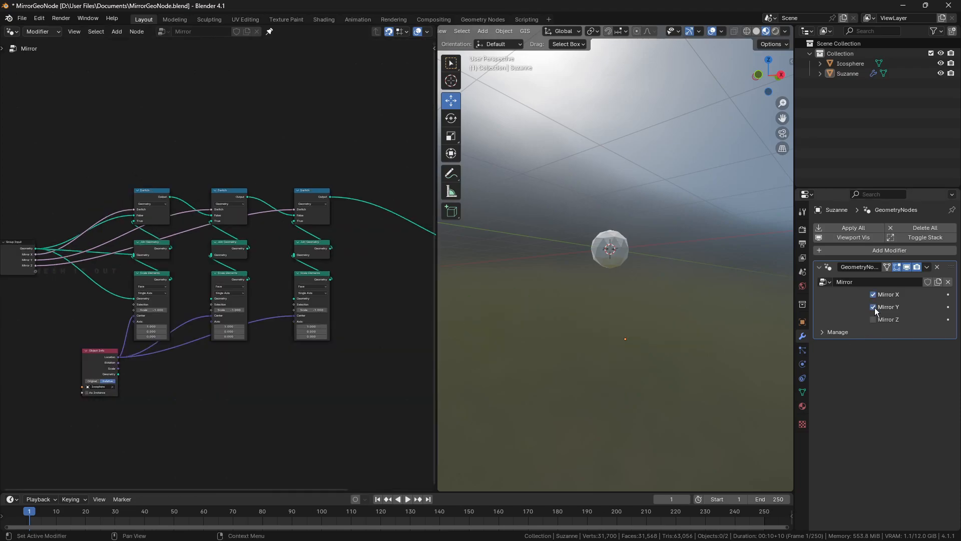
left_click(873, 306)
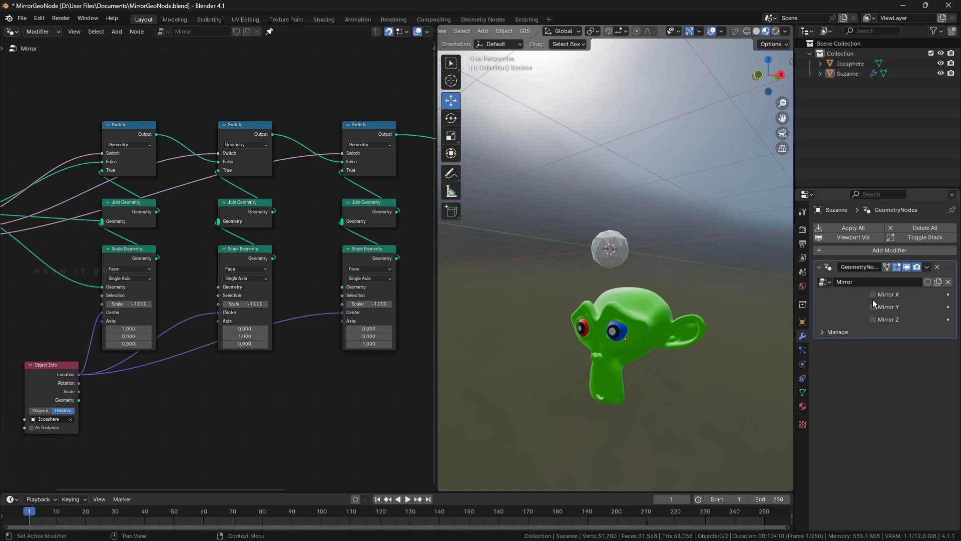
Chain the previous mirror result into the Z scaling, then enable Mirror X, Y and Z
left_click(872, 306)
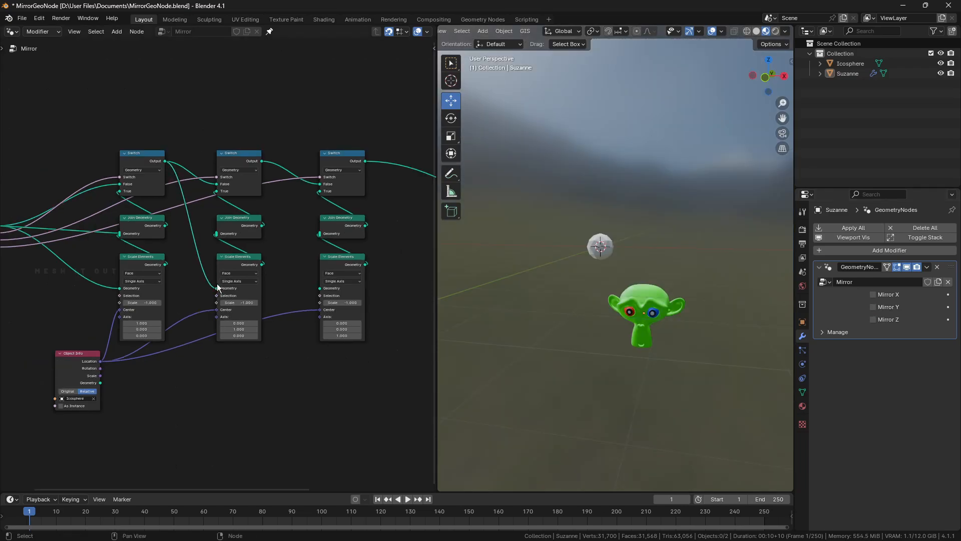
left_click_drag(262, 161, 317, 288)
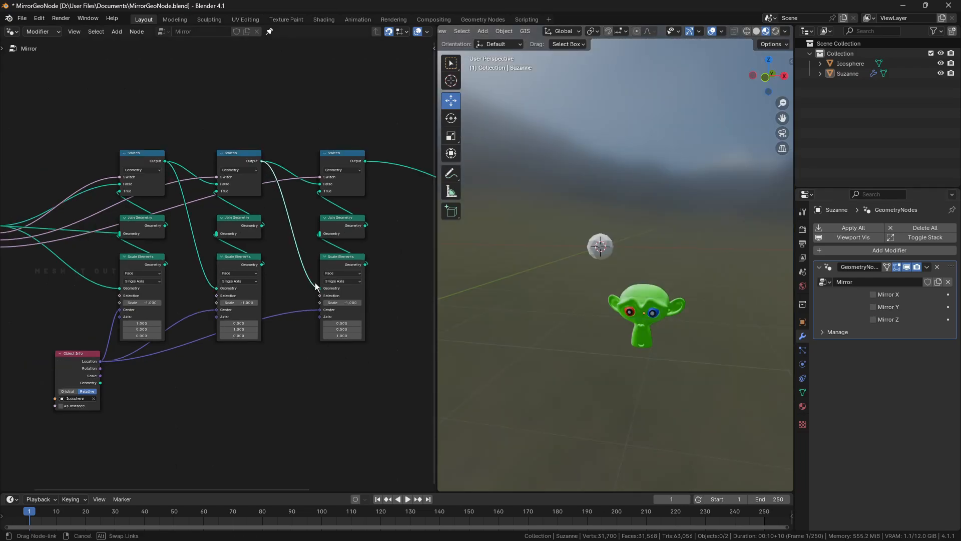
left_click(873, 295)
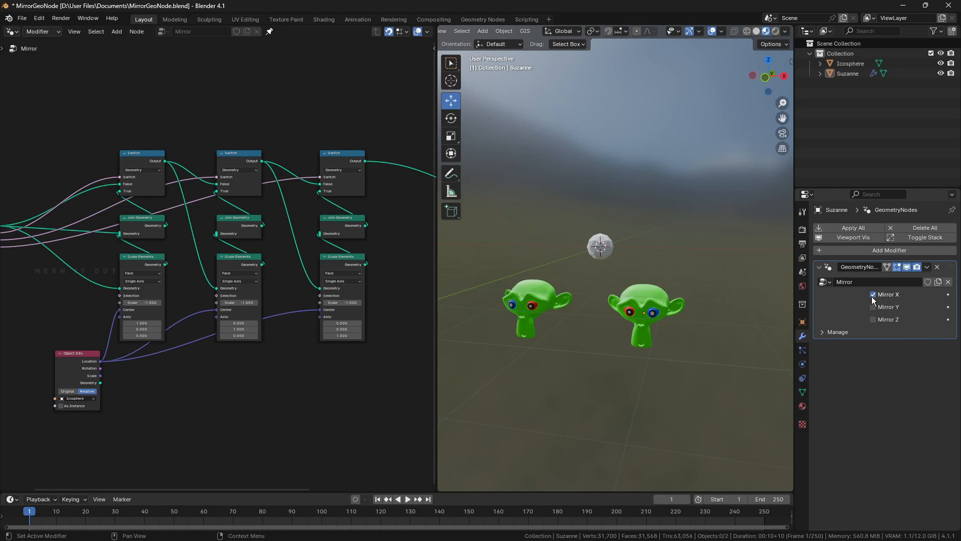
left_click(873, 319)
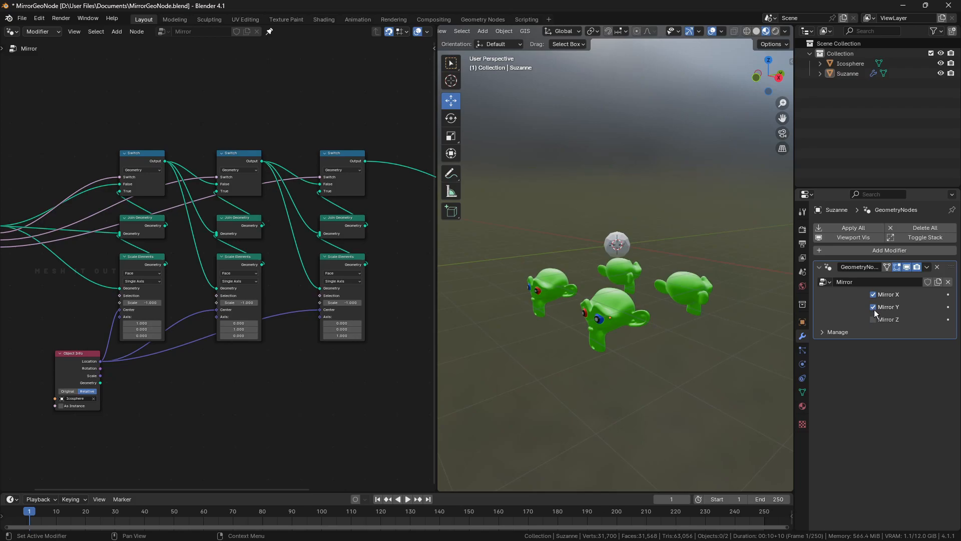
left_click(872, 294)
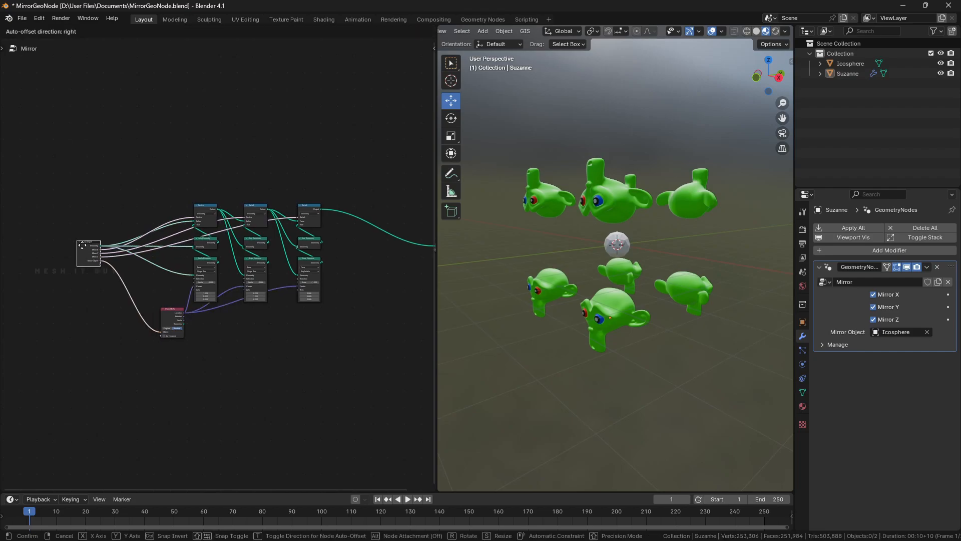
Drop the rearranged nodes in their new position
left_click(251, 353)
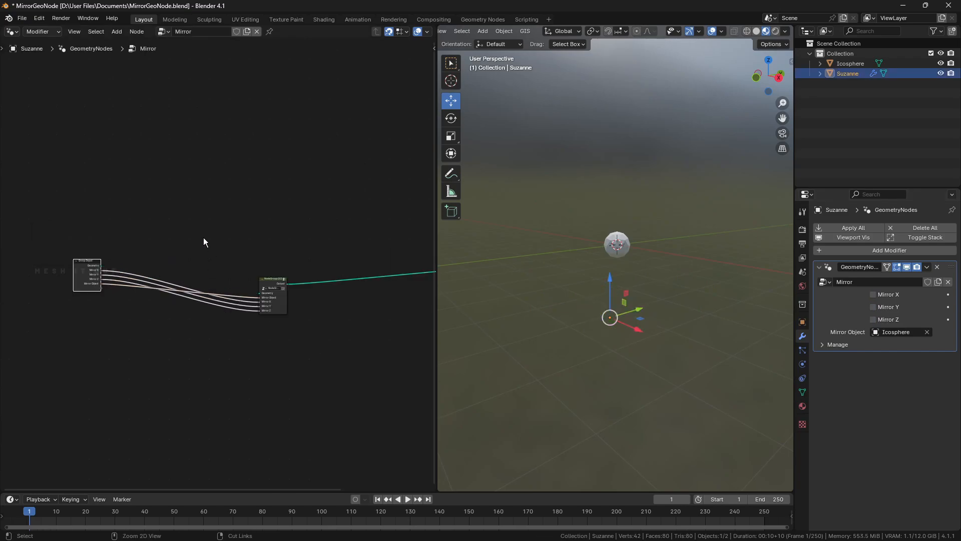
Enable Mirror X on the grouped mirror setup for the red cubes and green polyhedra
left_click(873, 306)
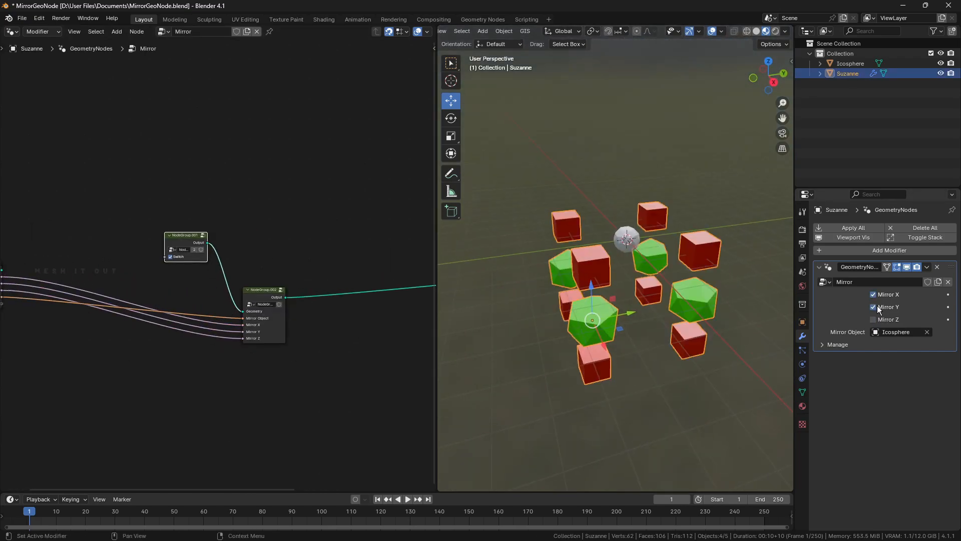
left_click(850, 63)
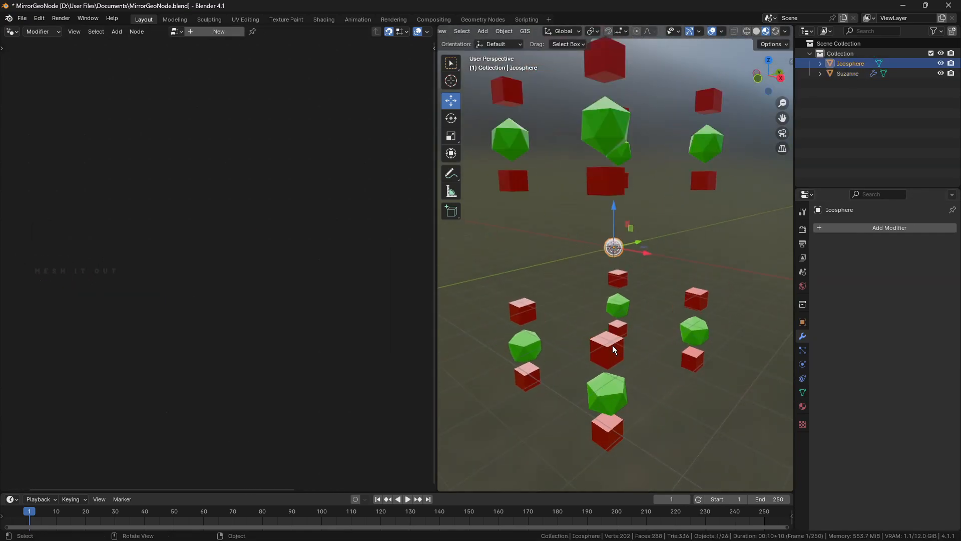